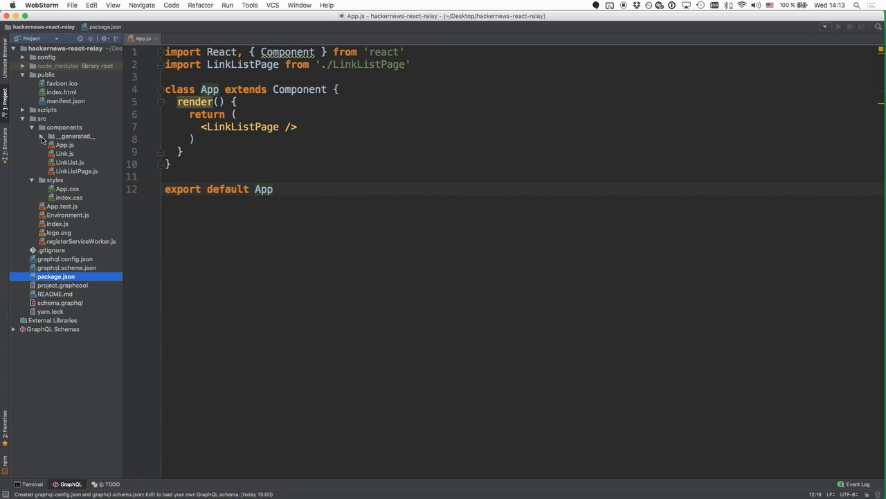
- Create a new JavaScript file named CreateLink in the components folder
right_click(63, 127)
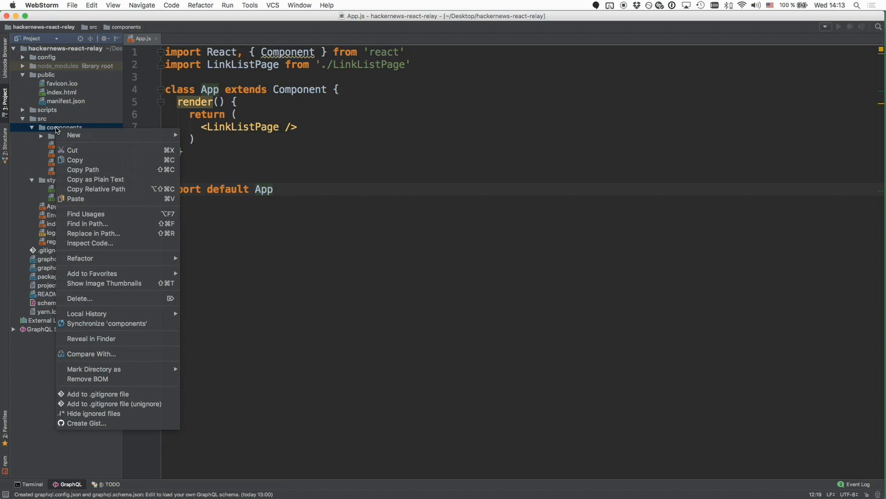
click(74, 134)
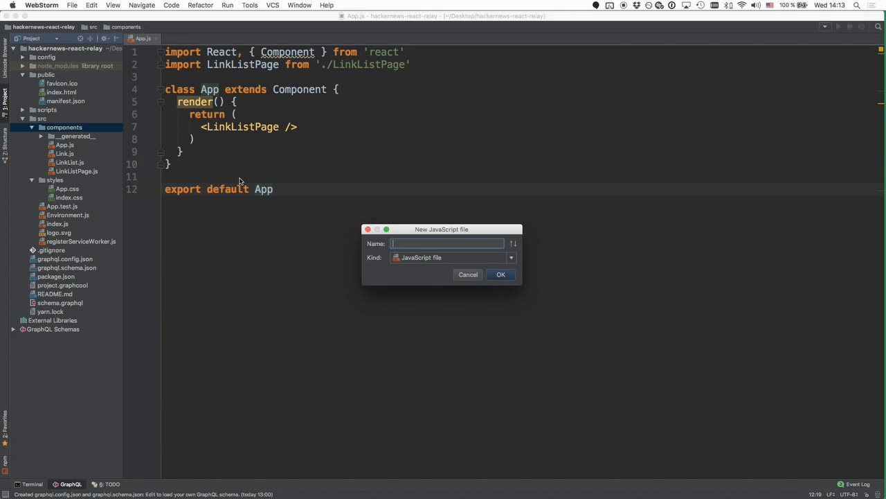
text(CreateL)
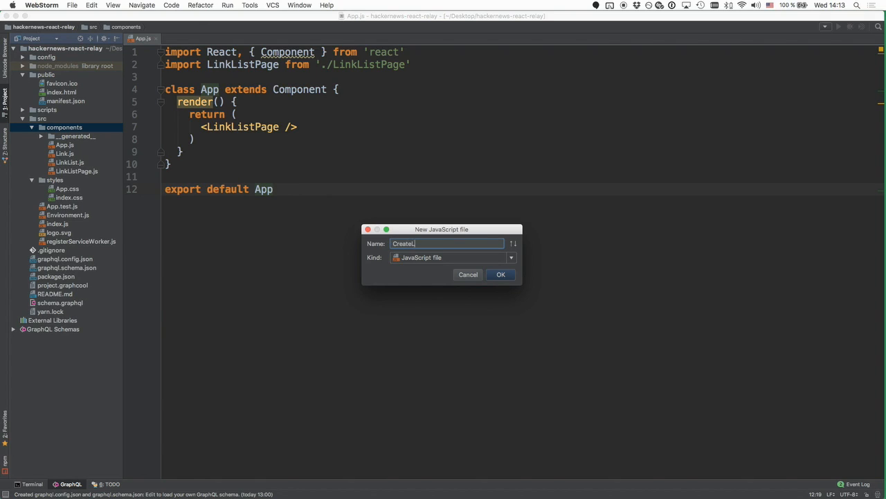
click(502, 274)
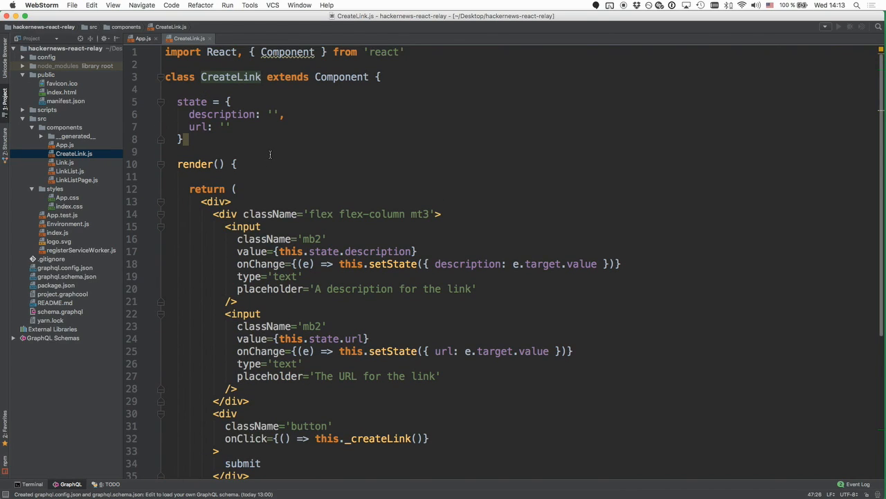
click(180, 138)
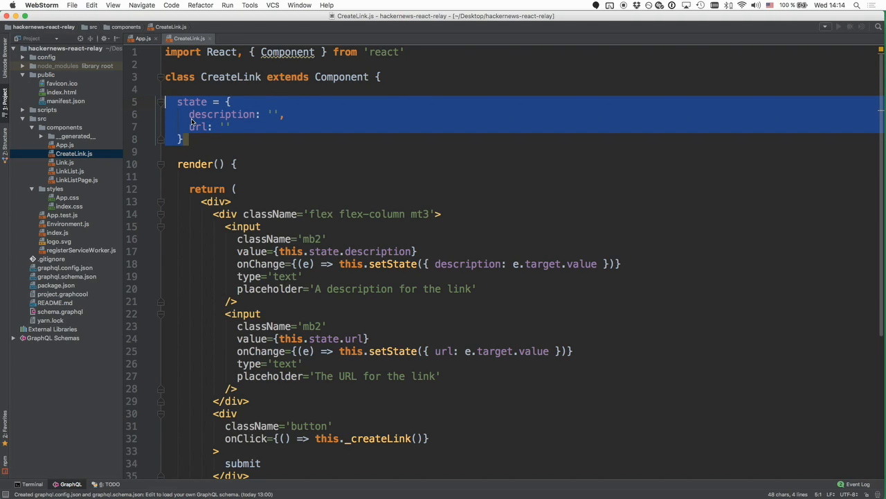
mouse_move(200, 127)
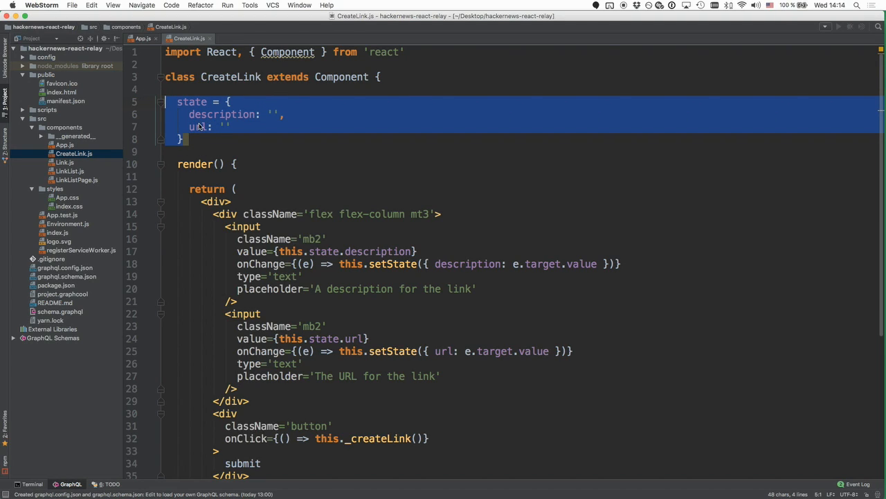
double_click(221, 114)
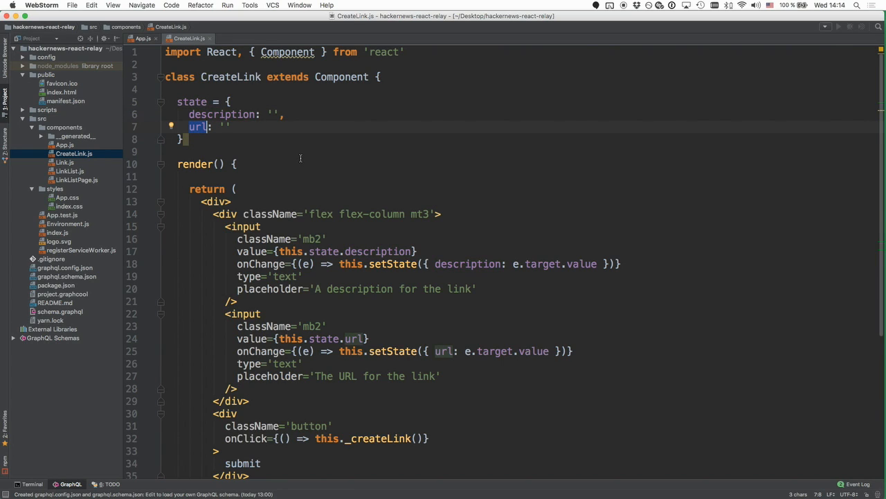
scroll(down, 3)
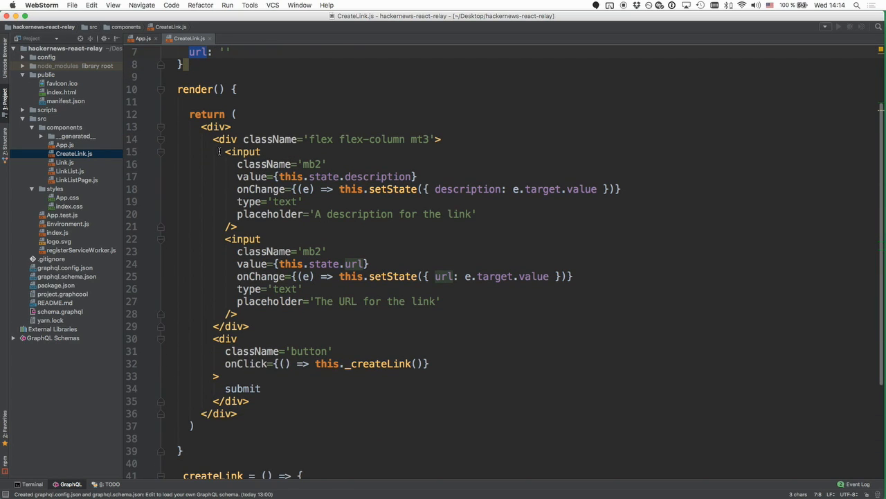
drag(225, 151, 249, 327)
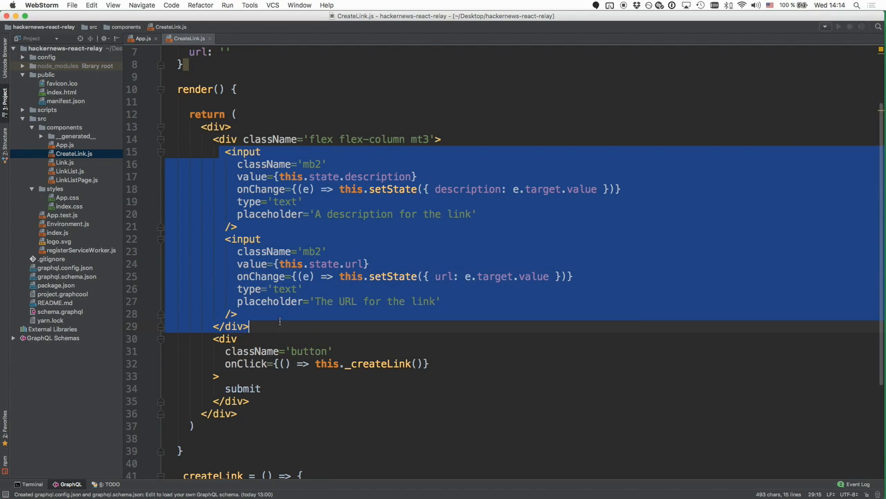
click(284, 203)
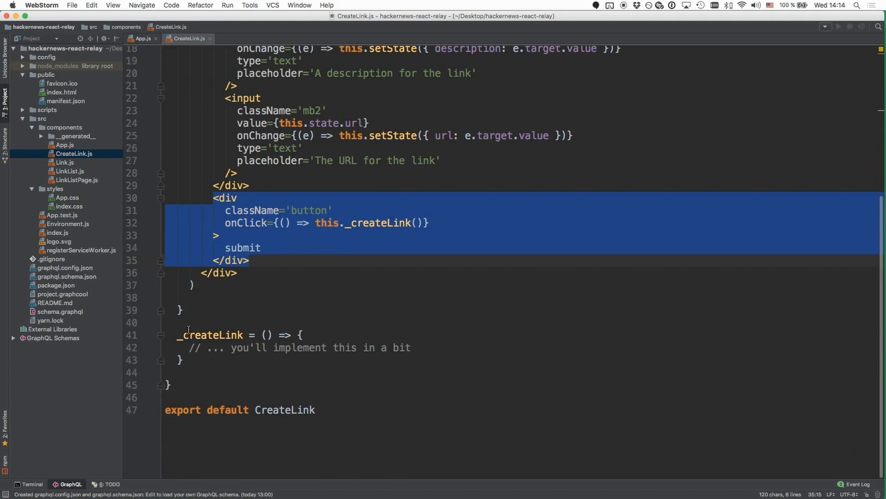
double_click(210, 334)
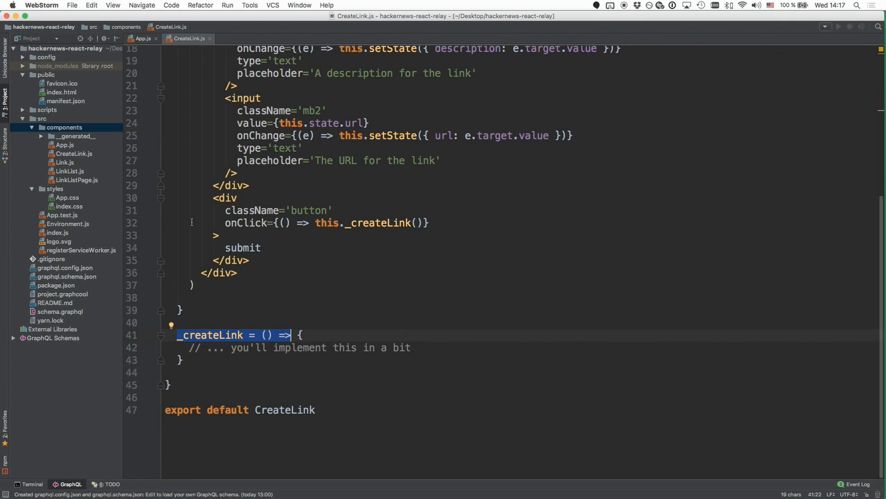
right_click(64, 128)
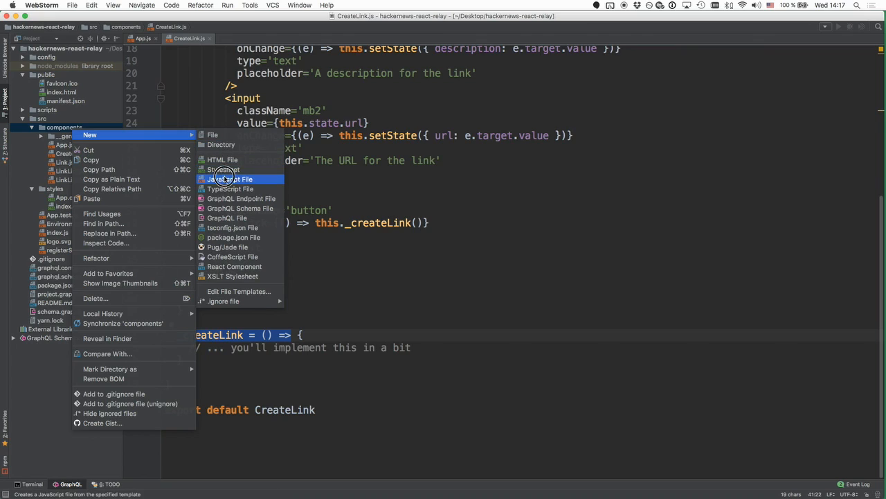
click(231, 178)
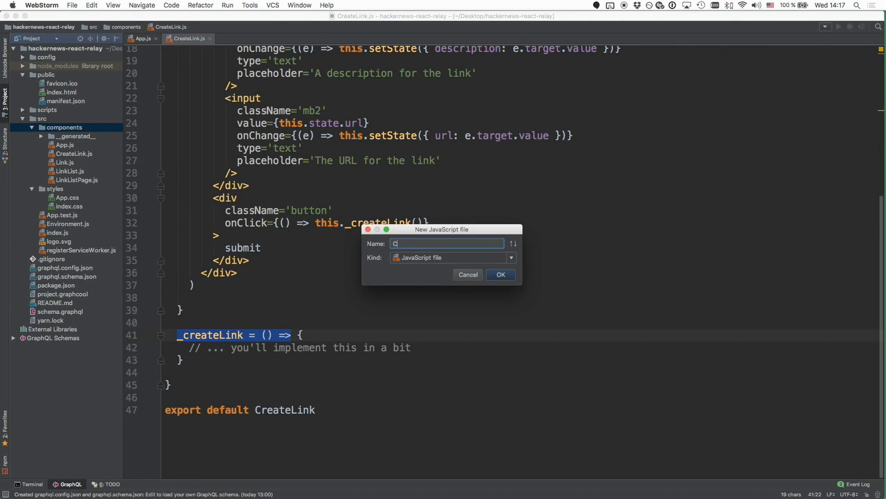
text(reate)
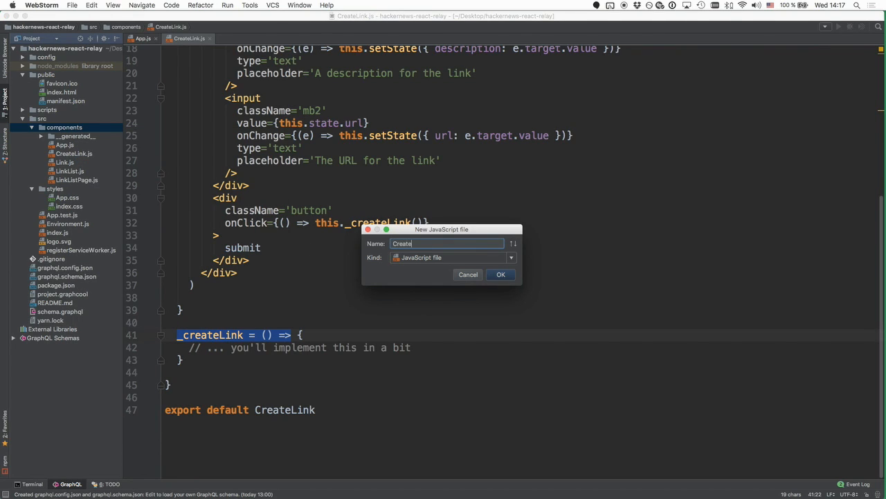
click(469, 274)
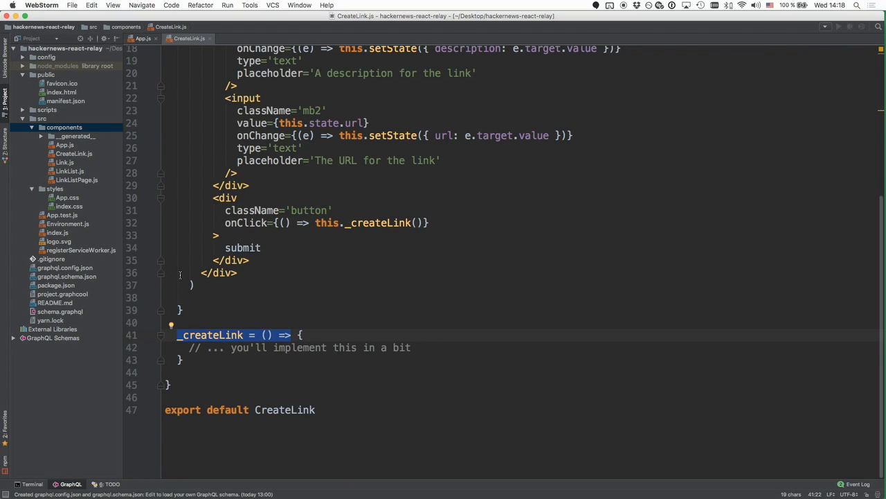
- Create a new directory named mutations under src
click(42, 119)
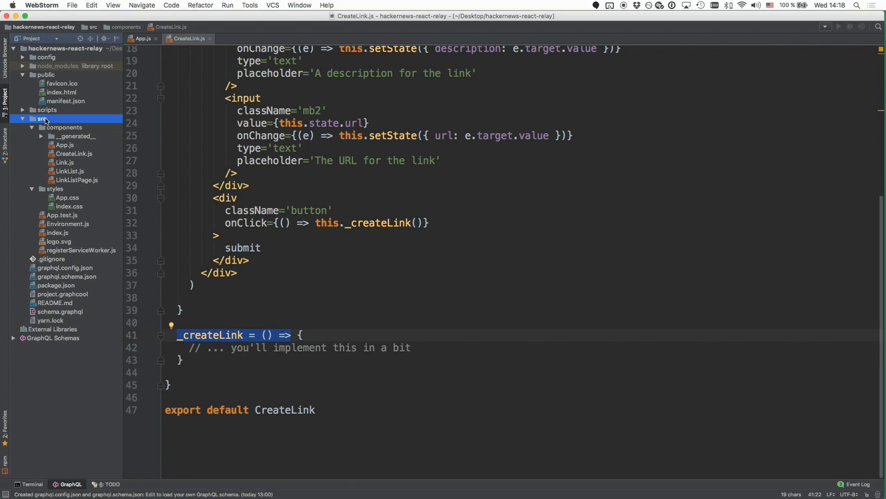
click(42, 119)
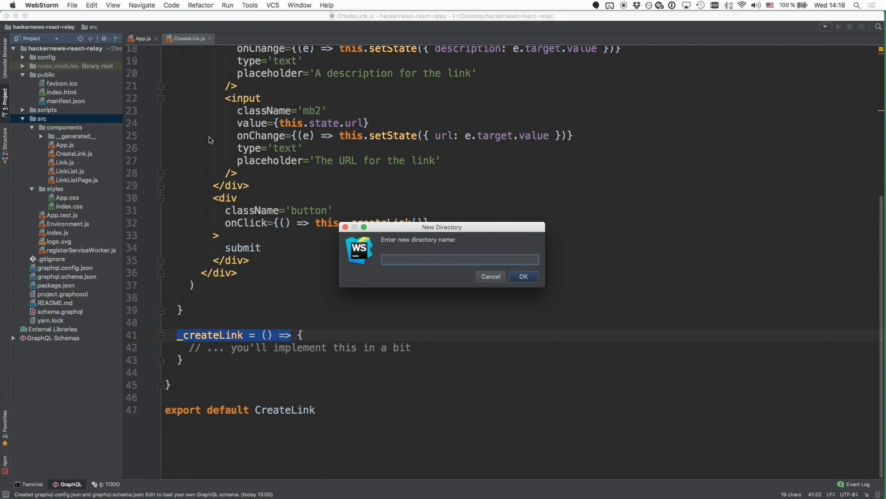
text(mu)
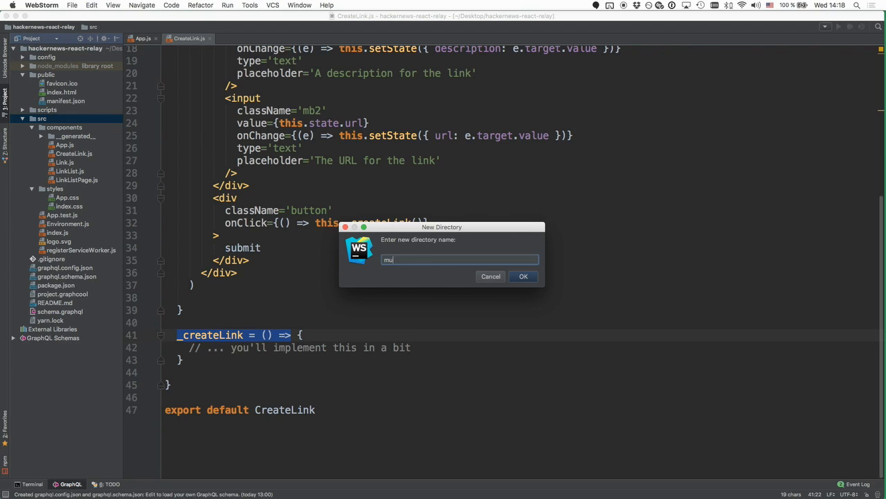
click(524, 275)
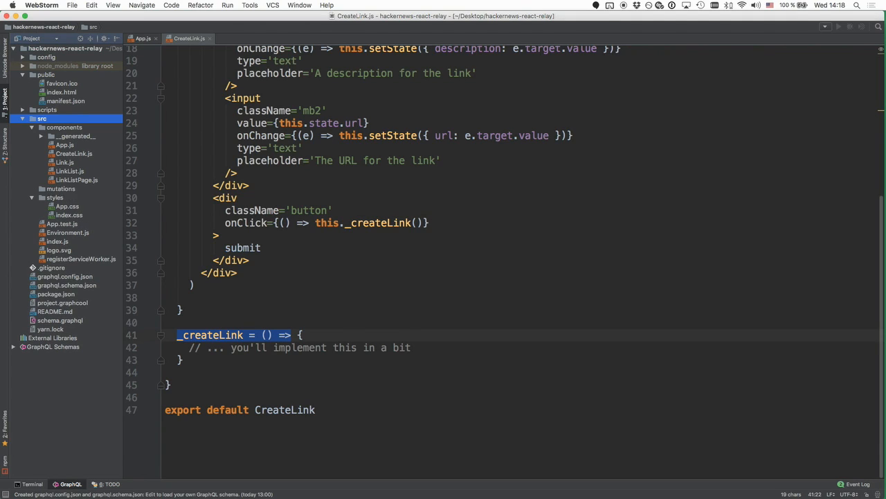
- Start a new JavaScript file named CreateLinkMutation in the mutations folder
right_click(61, 188)
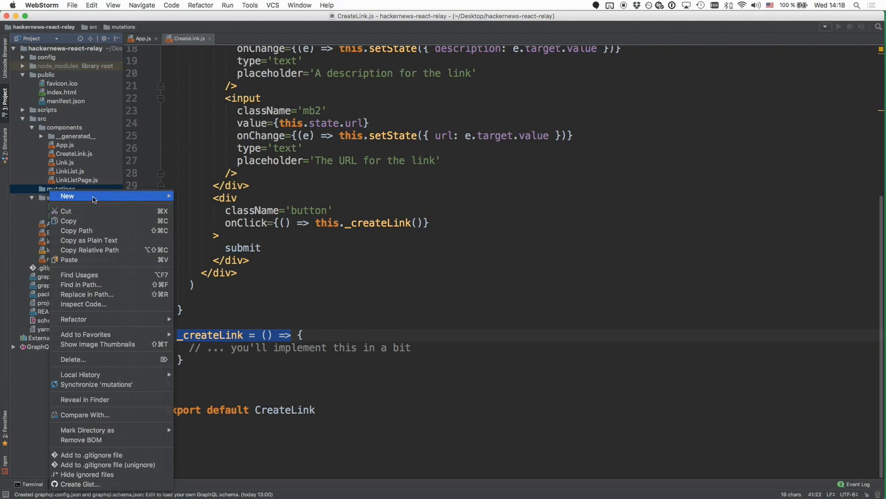
click(67, 195)
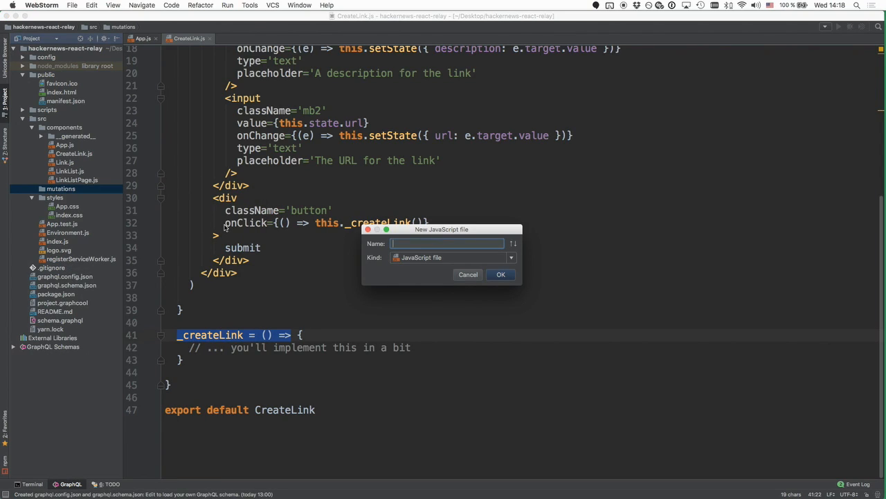
text(CreateLink)
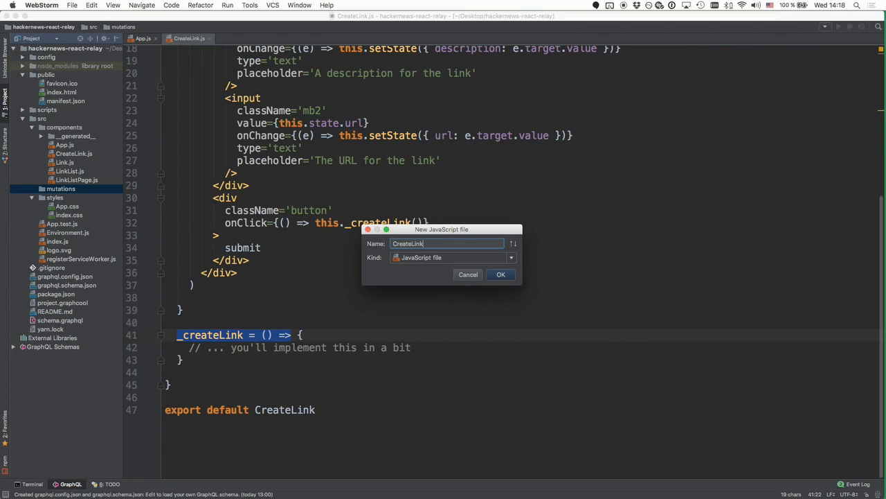
text(Mutation)
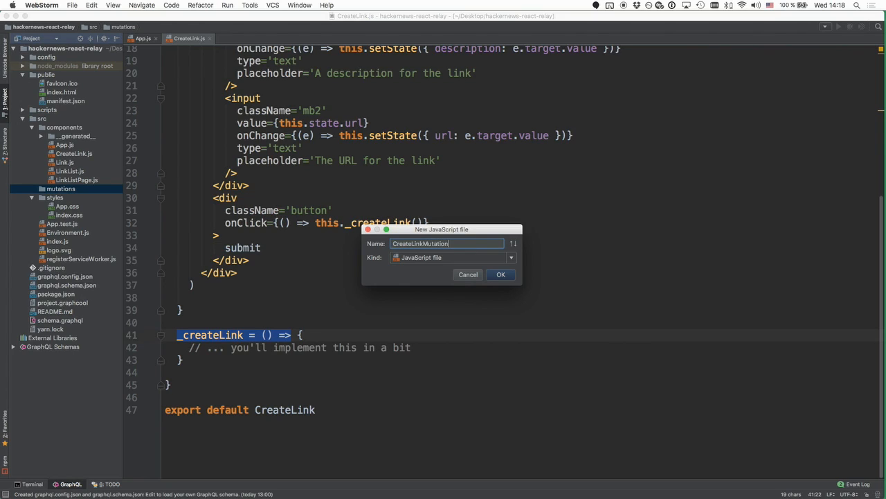
mouse_move(515, 274)
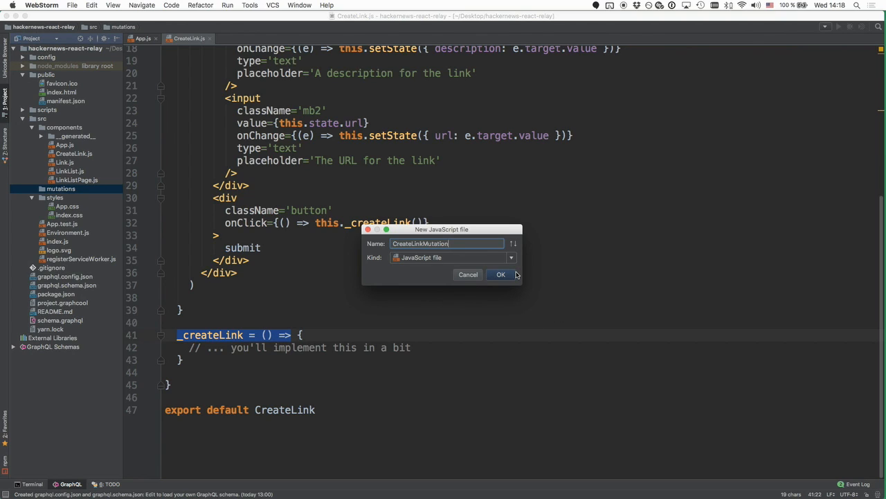
click(501, 274)
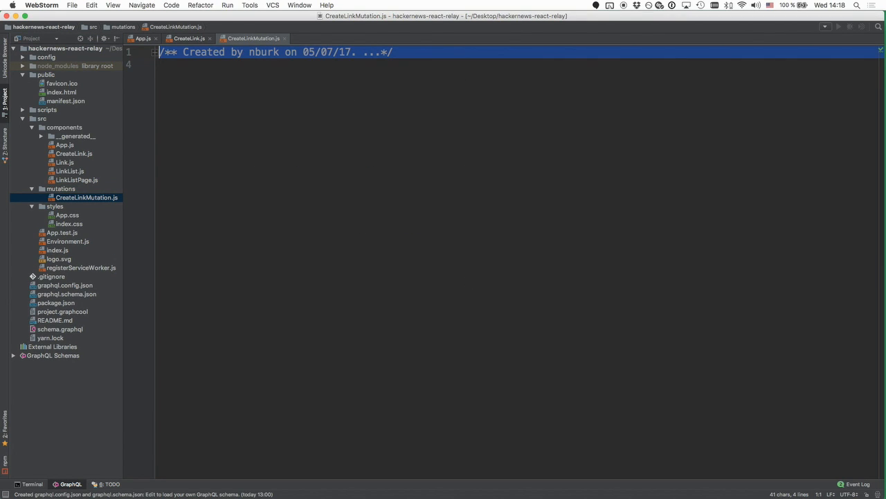
scroll(down, 3)
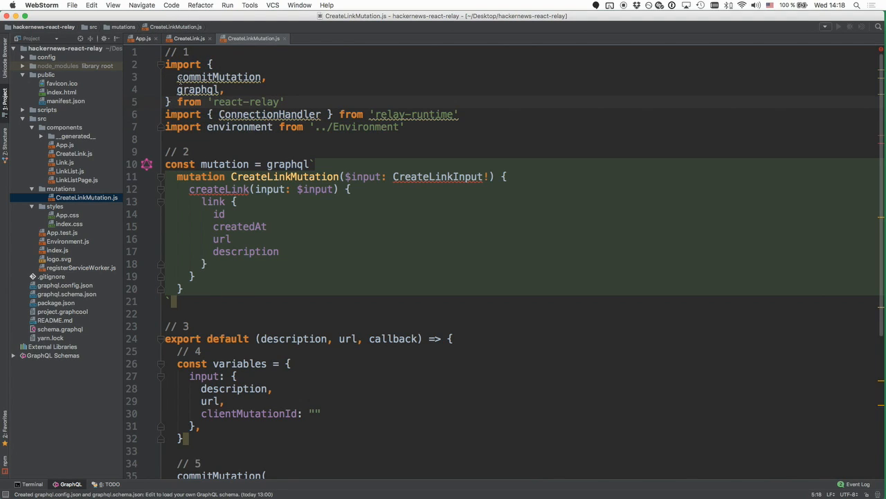
double_click(219, 78)
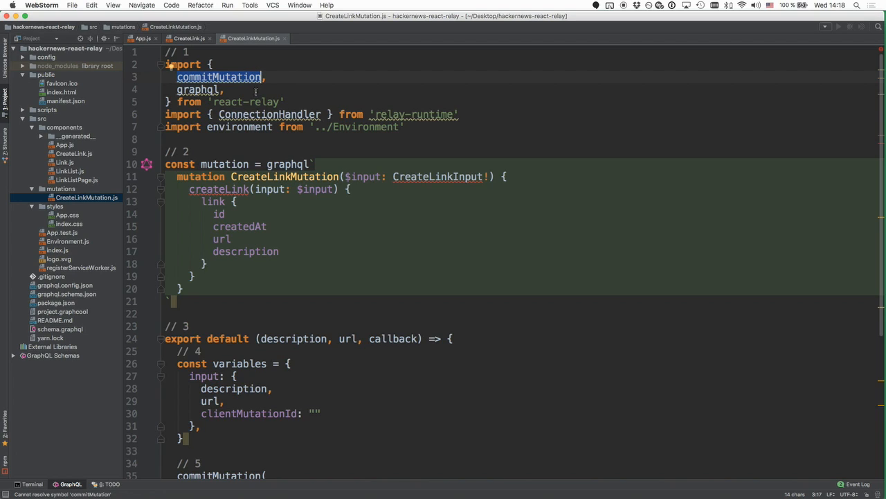
scroll(down, 3)
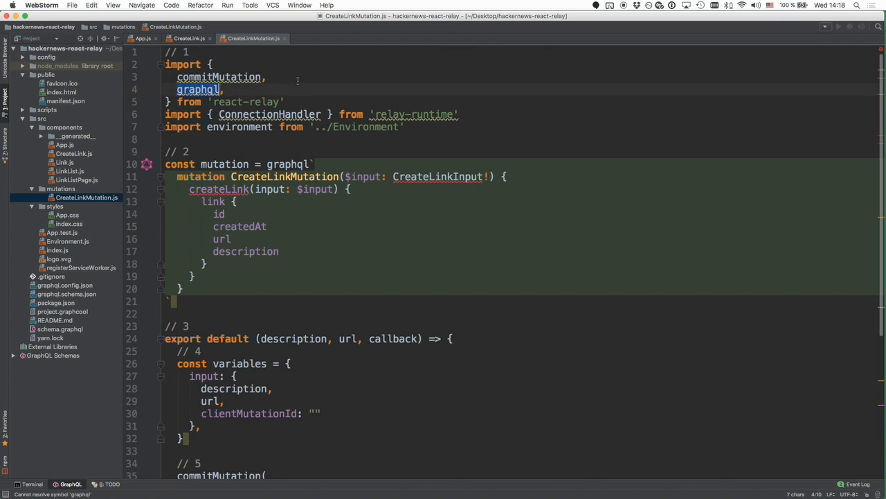
scroll(down, 3)
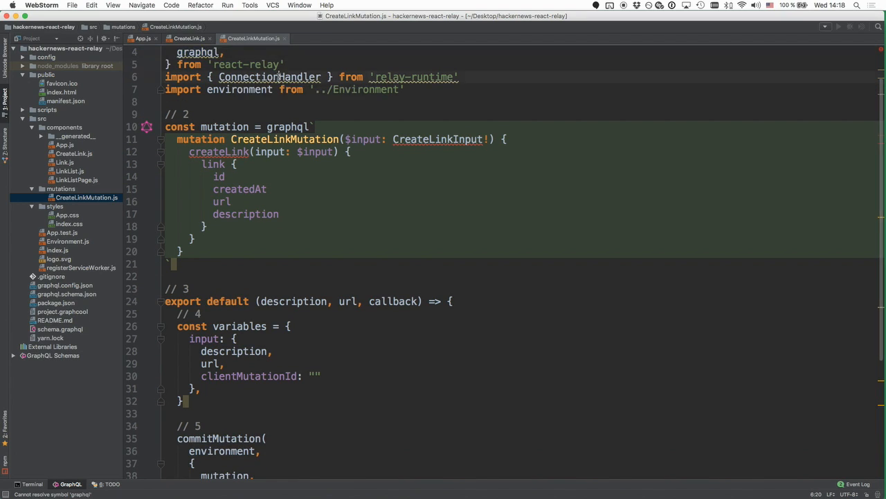
double_click(269, 78)
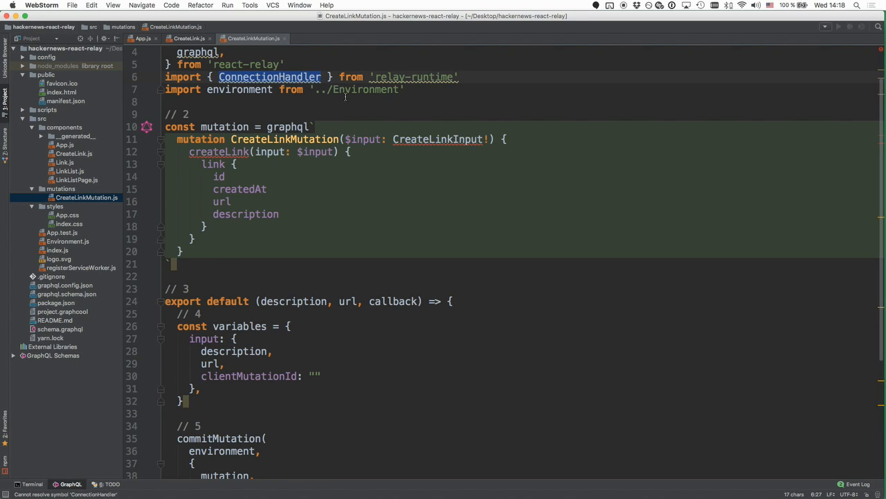
double_click(238, 89)
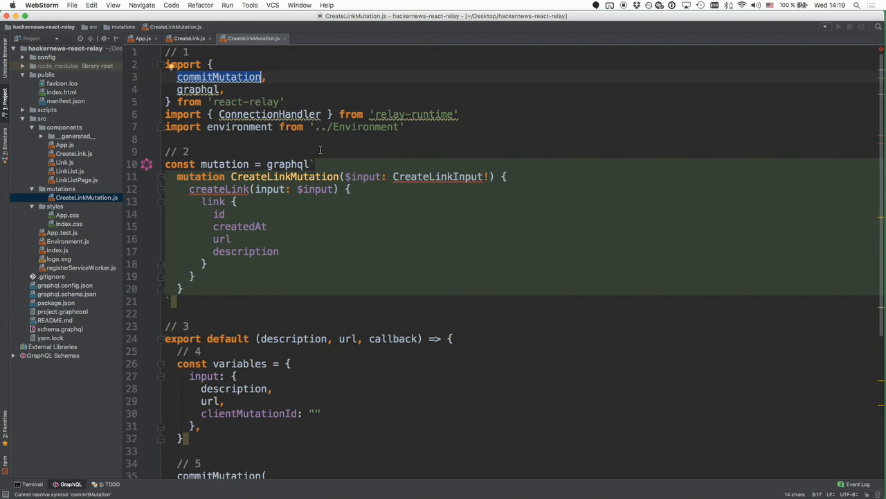
scroll(down, 3)
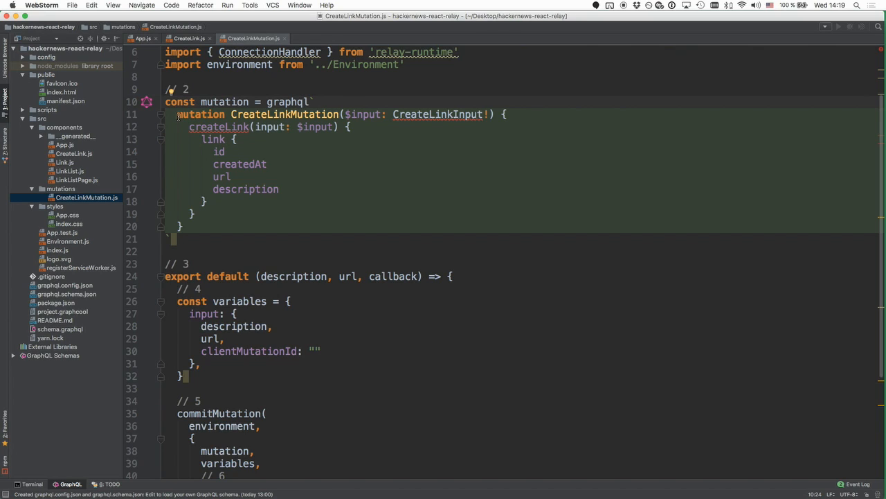
drag(177, 114, 185, 220)
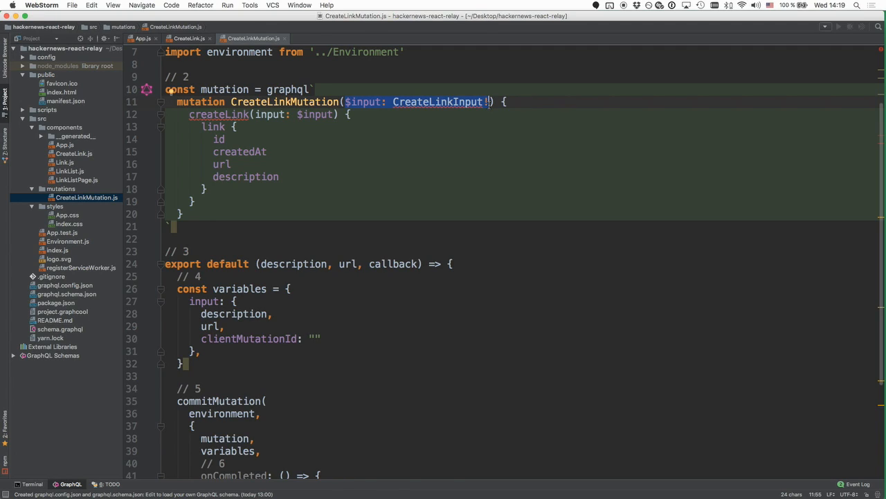
mouse_move(476, 108)
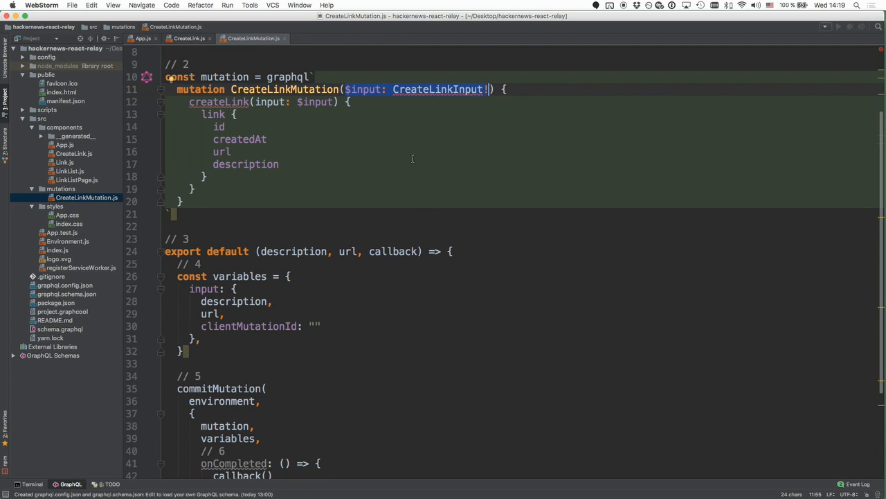
mouse_move(219, 103)
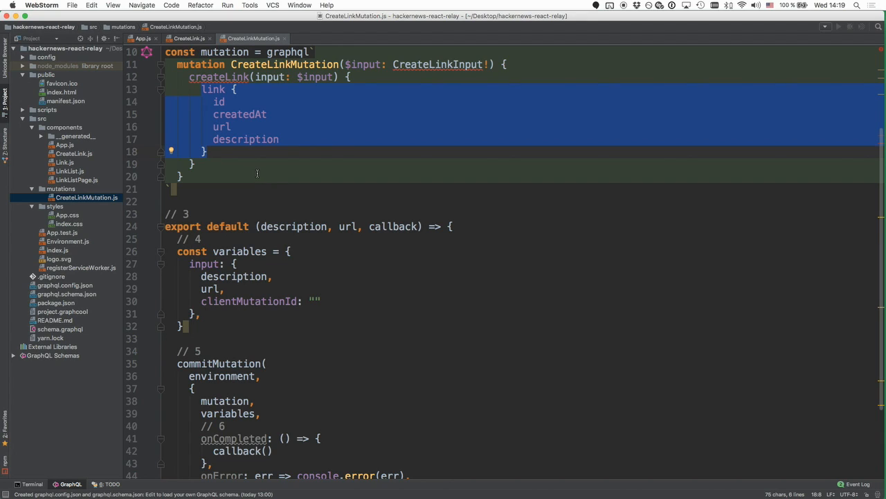
scroll(down, 3)
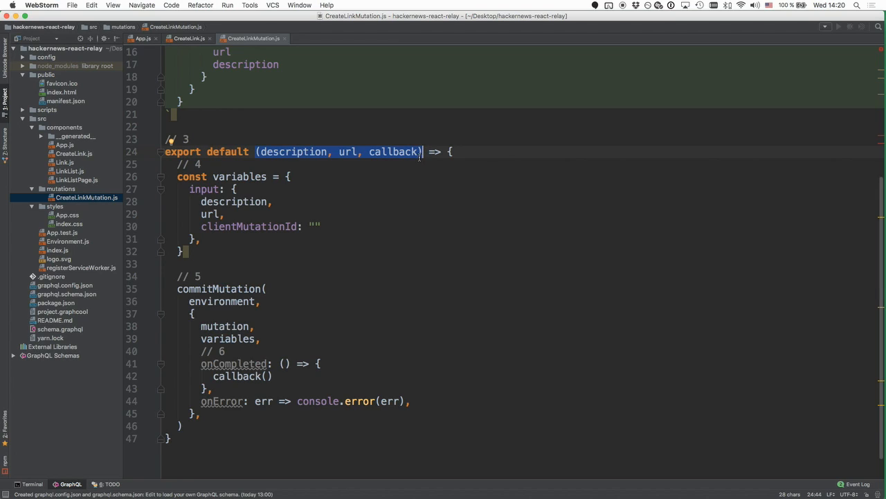
mouse_move(340, 160)
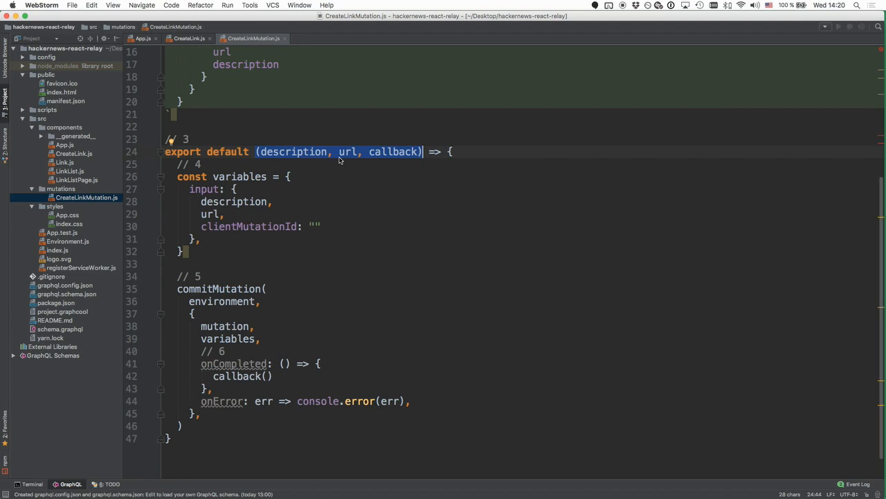
double_click(294, 151)
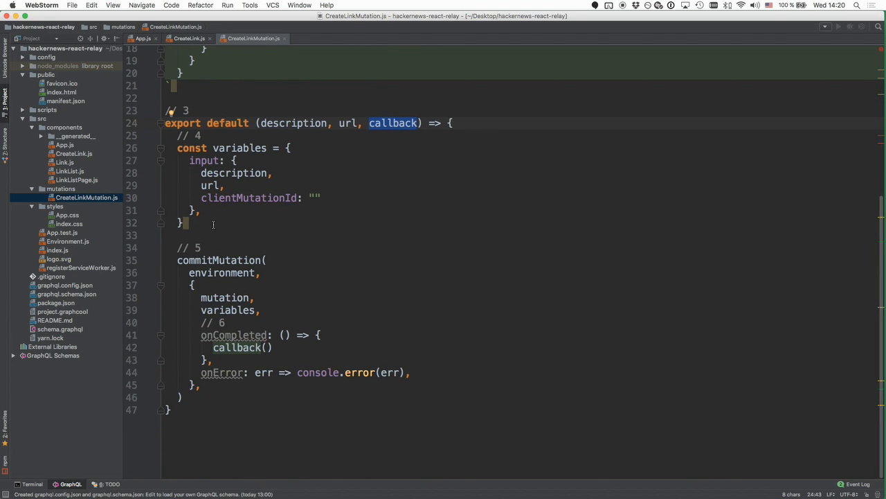
drag(177, 147, 194, 221)
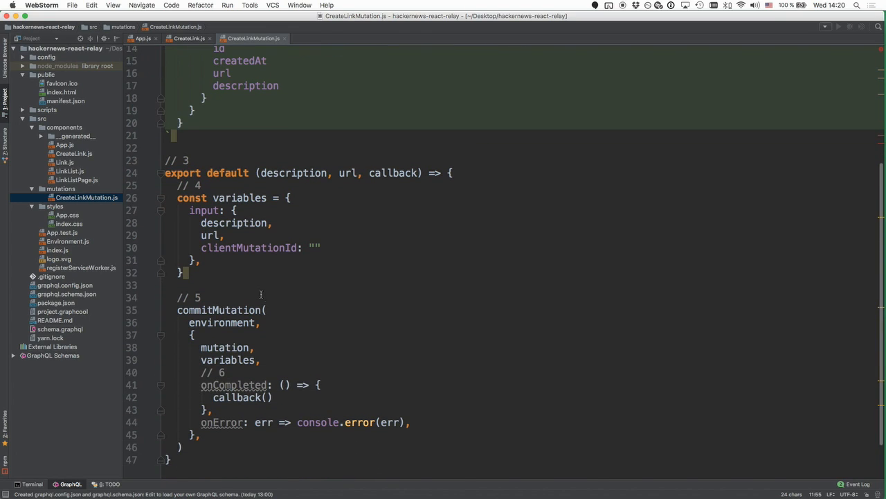
double_click(248, 247)
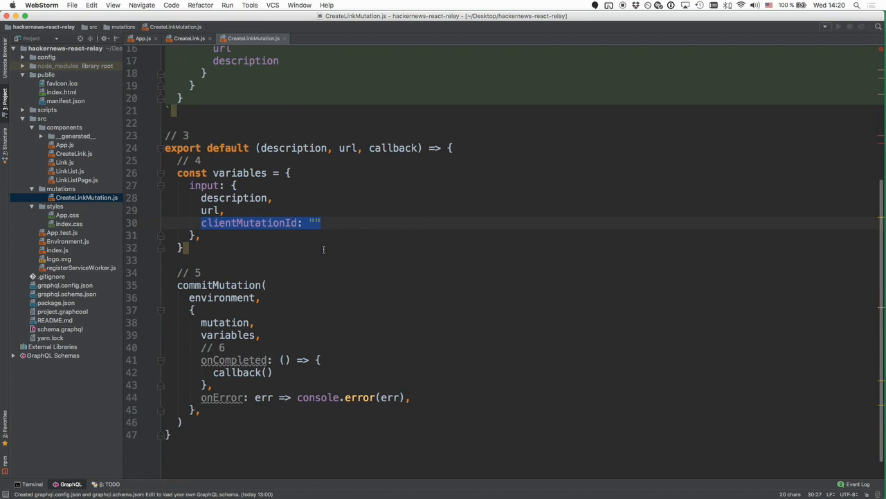
mouse_move(294, 266)
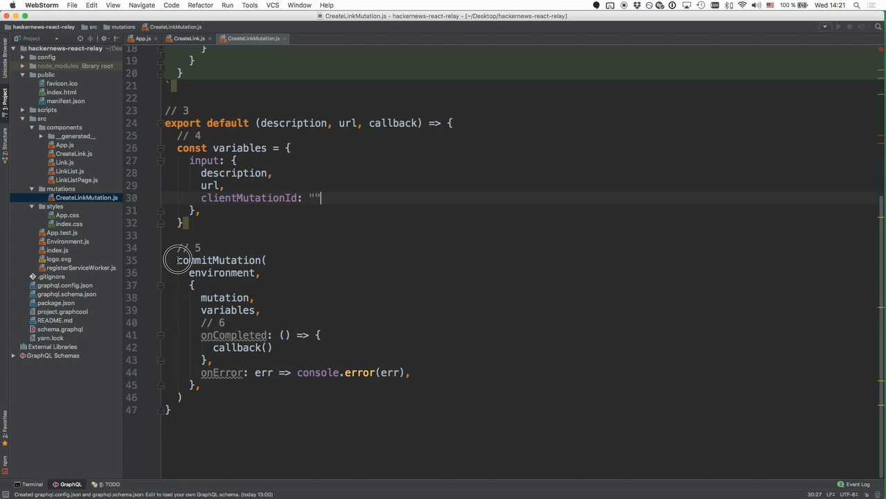
double_click(220, 260)
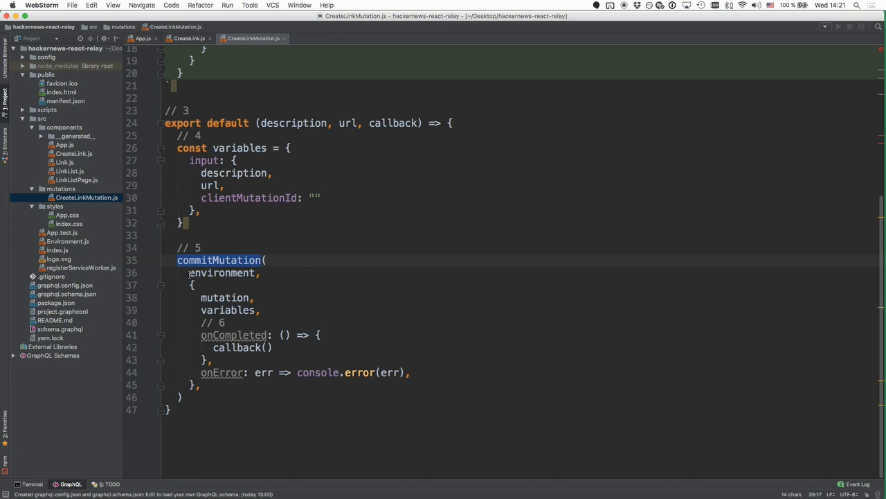
double_click(221, 271)
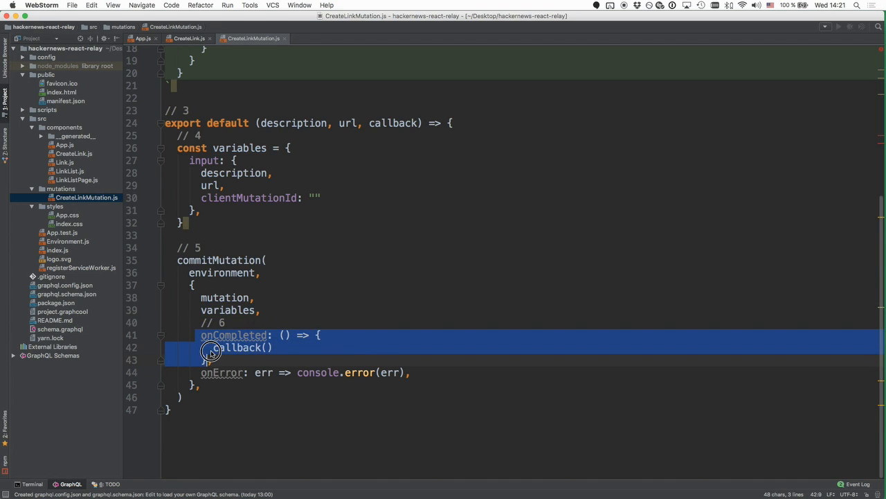
double_click(241, 346)
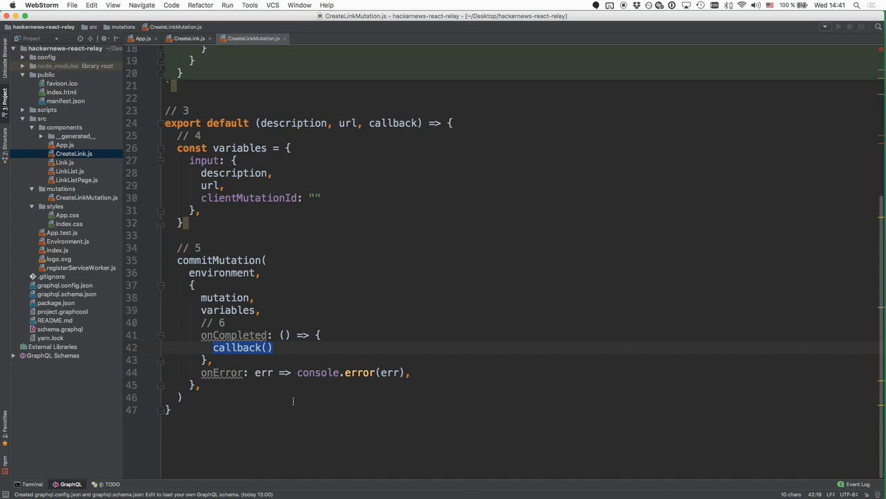
mouse_move(180, 15)
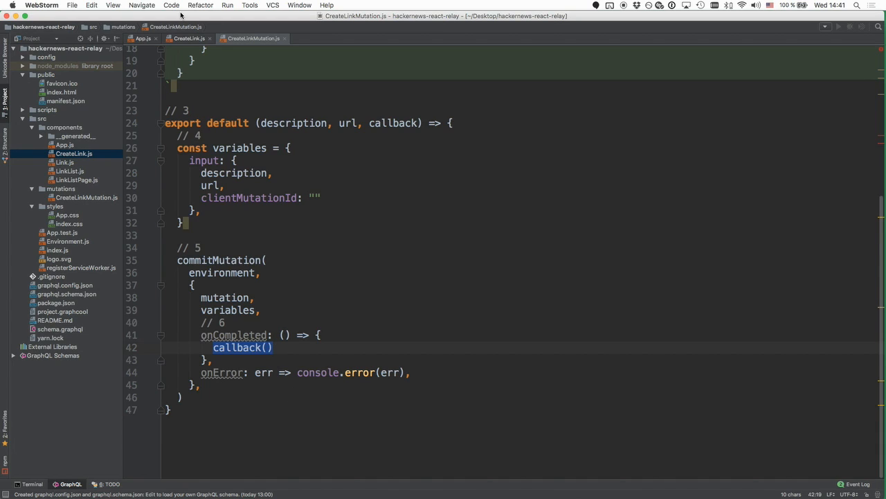
- Review CreateLink.js importing CreateLinkMutation and calling it inside _createLink
click(188, 39)
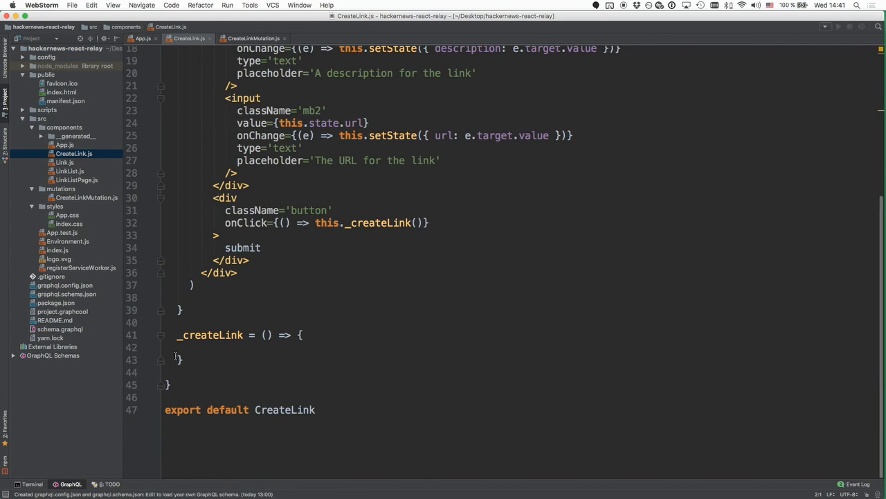
scroll(up, 3)
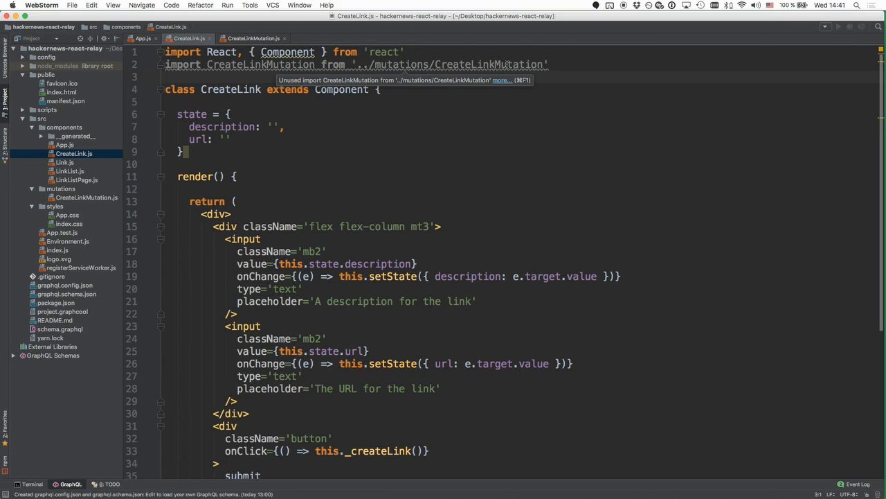
double_click(488, 65)
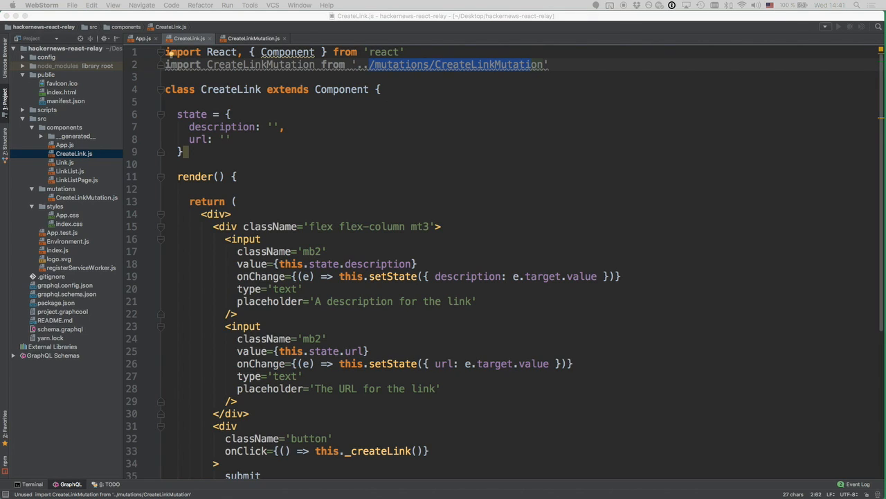
scroll(down, 3)
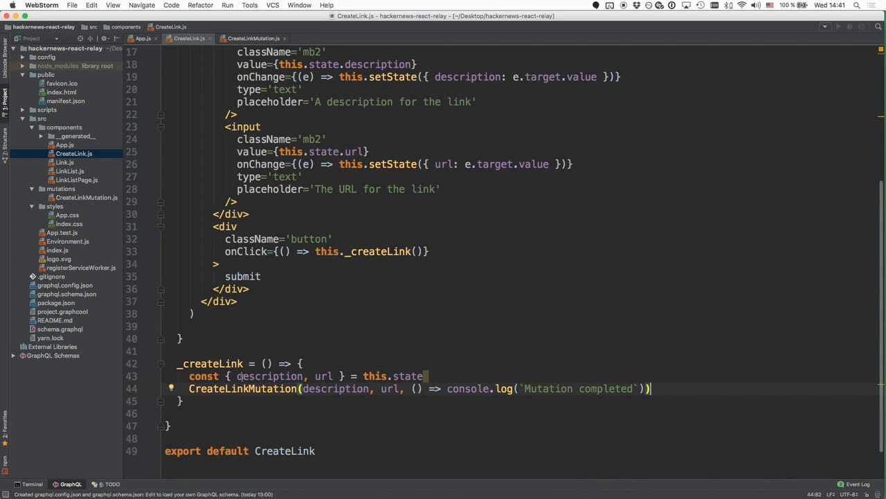
double_click(323, 375)
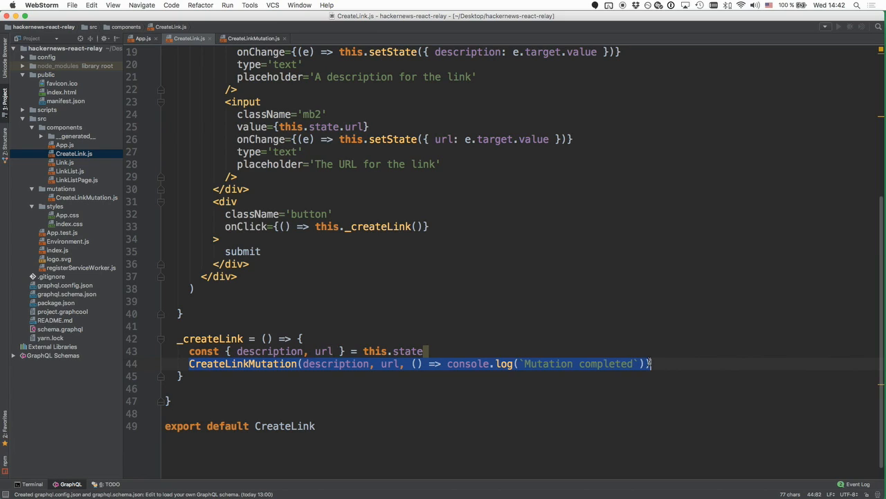
- Check the mutation's description, url, callback signature against the 'Mutation completed' log callback
click(252, 39)
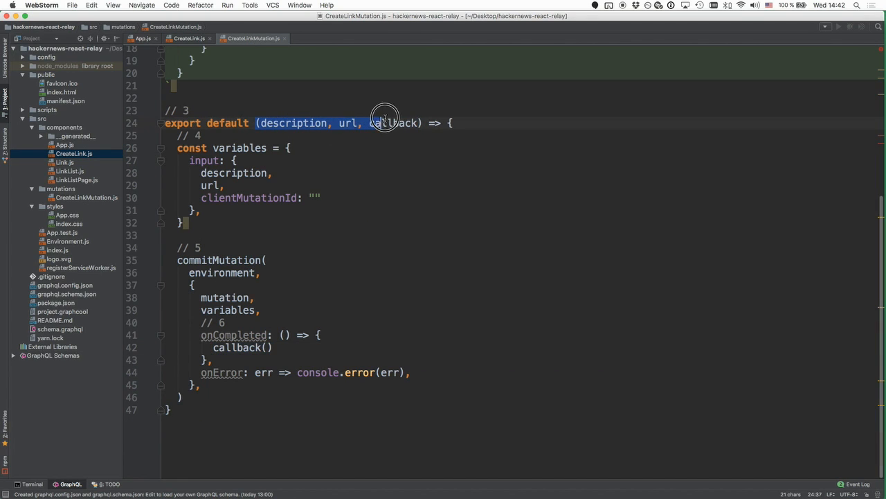
double_click(393, 122)
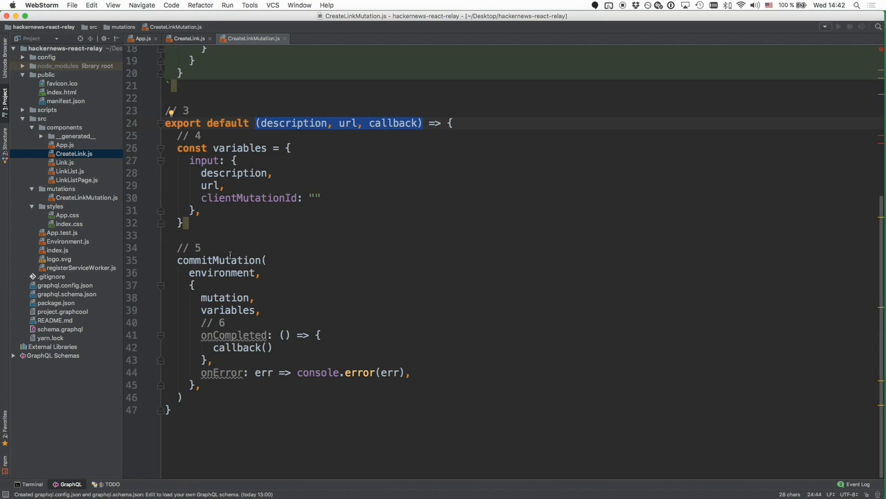
double_click(222, 260)
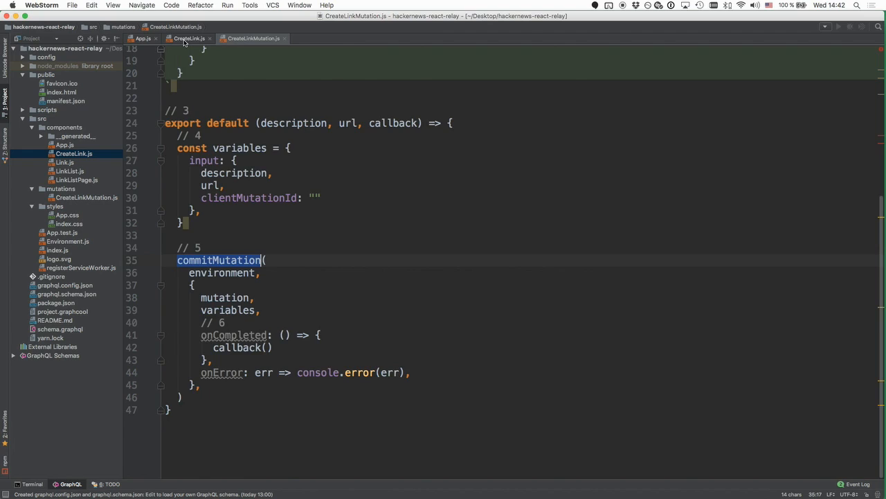
click(187, 39)
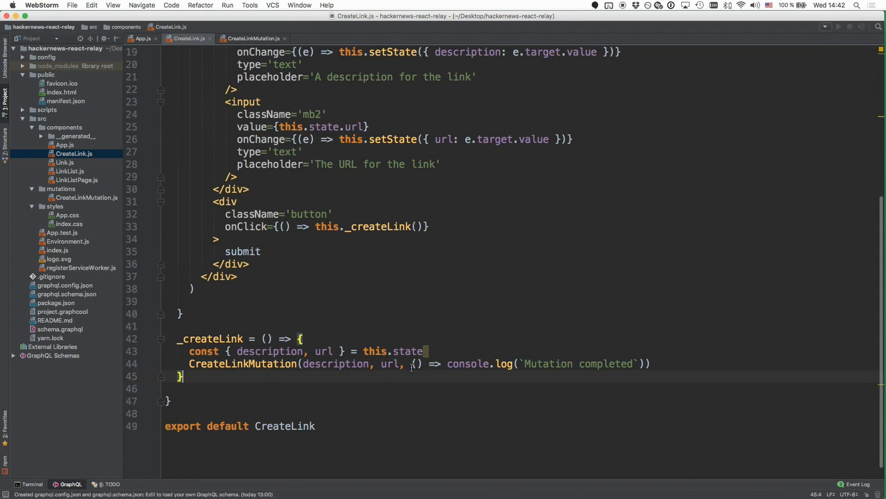
drag(412, 363, 648, 363)
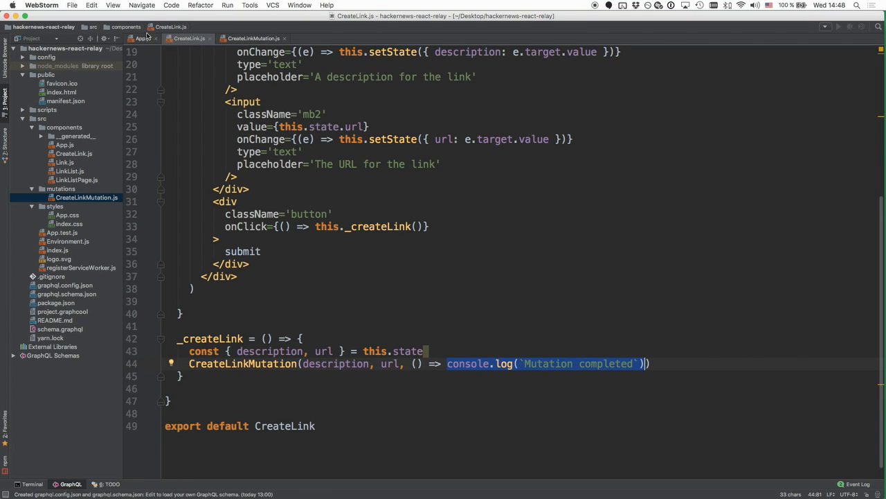
- Replace LinkListPage with CreateLink in App.js's import and render
click(141, 39)
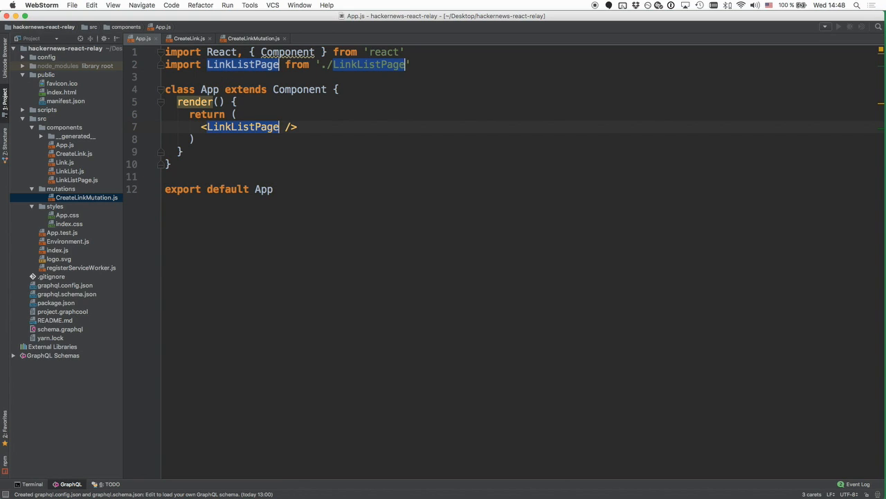
text(CreateL from './CreateL)
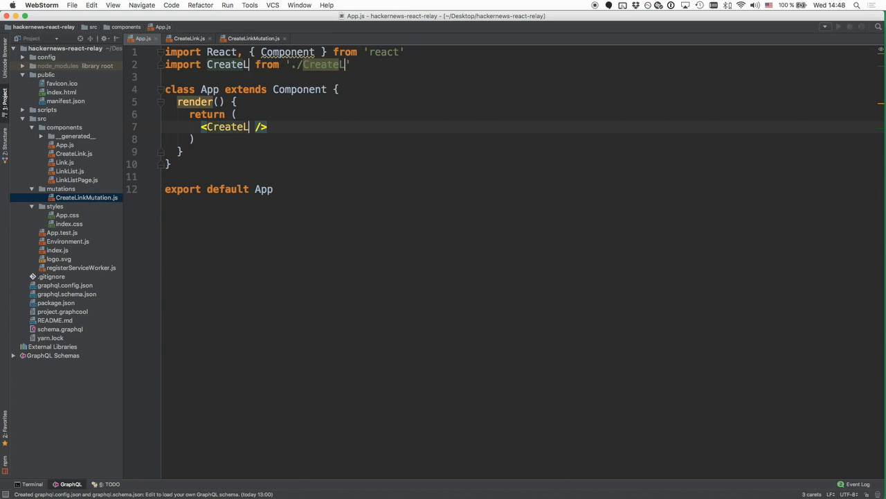
text(Link)
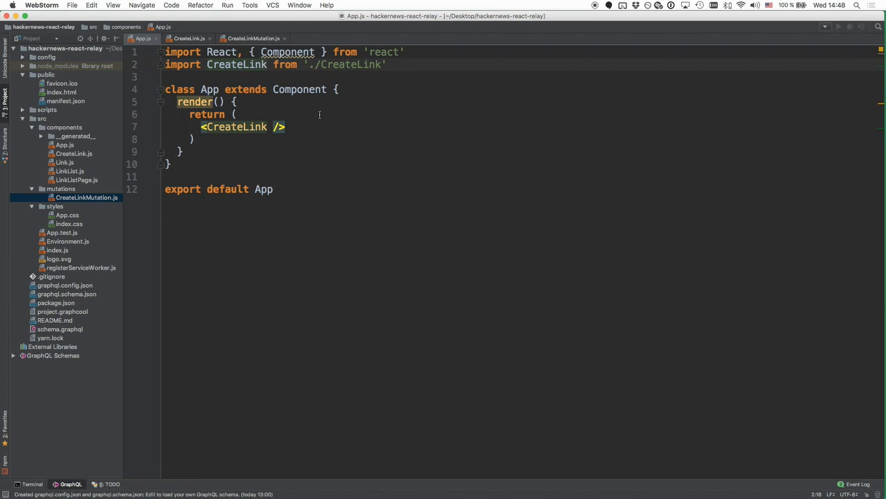
click(266, 65)
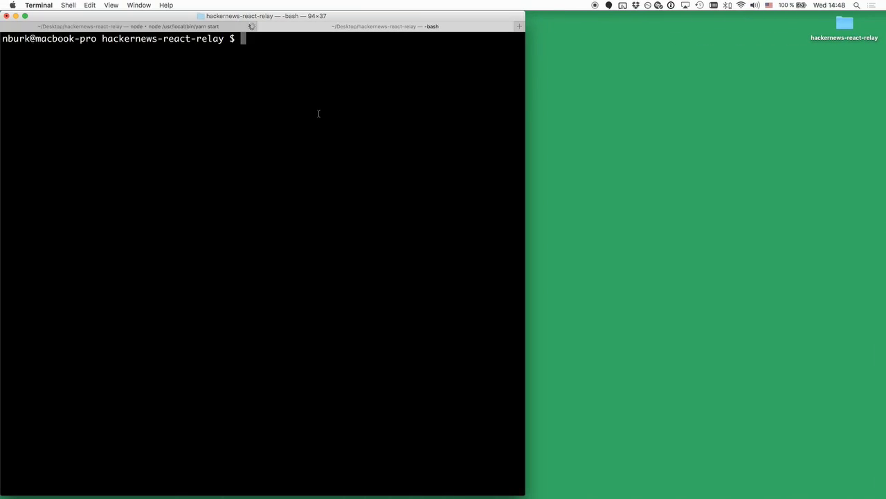
- Run relay-compiler --src ./src --schema schema.graphql, then begin yarn start
text(relay-compiler --src ./src --schema schema.graphql)
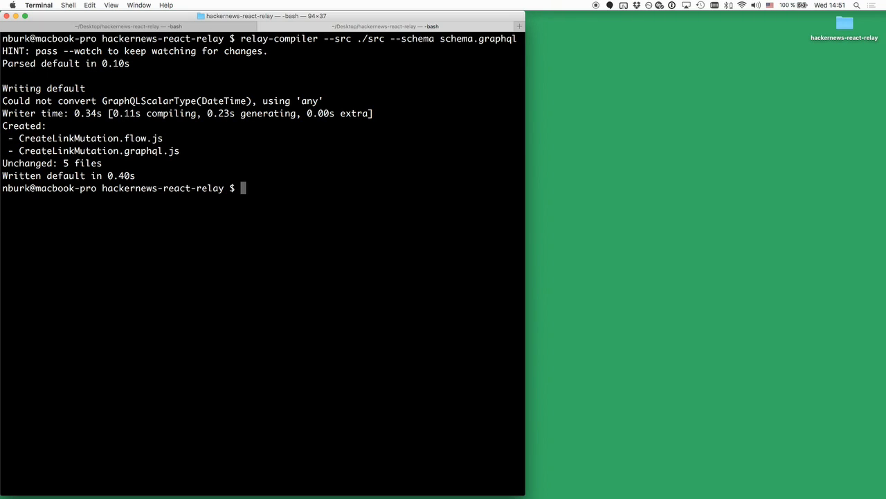
text(yarn st)
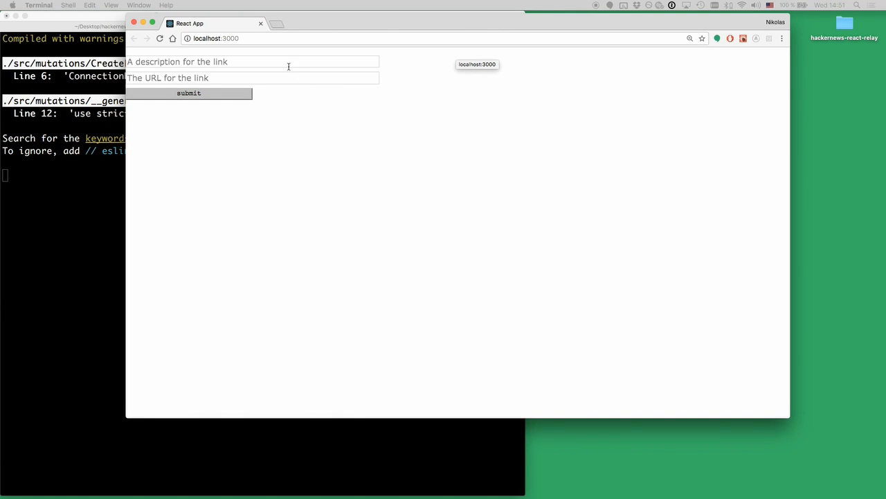
click(252, 61)
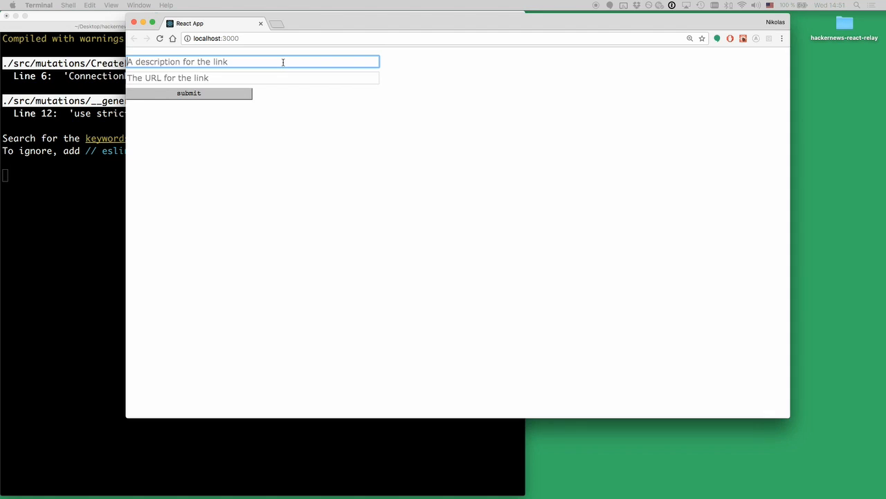
text(GraphQL)
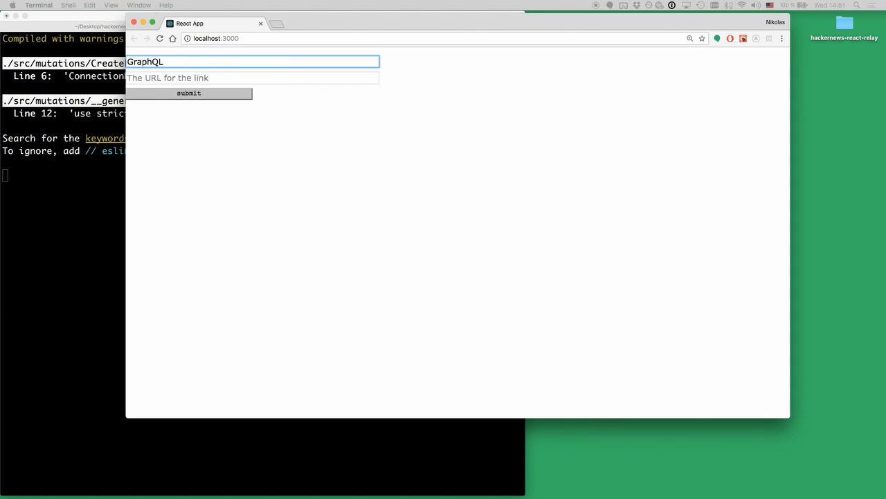
text(Fullstack Tutorial)
click(252, 77)
text(www.)
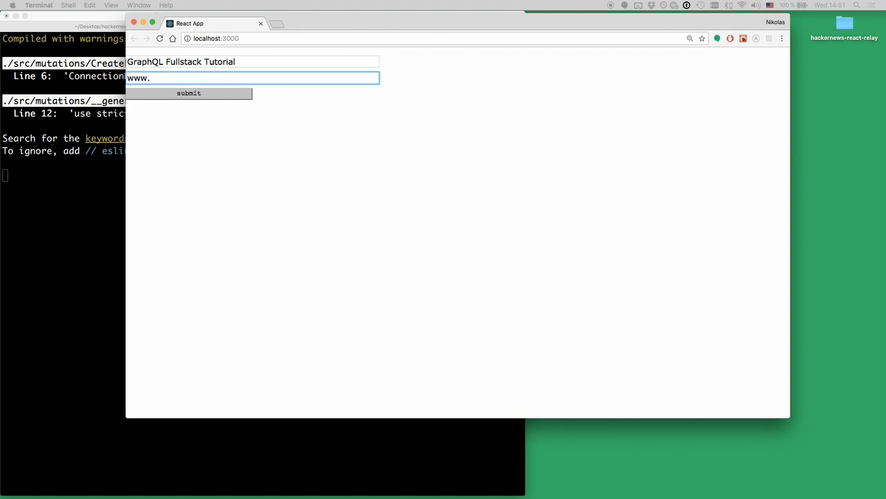
text(howtograph)
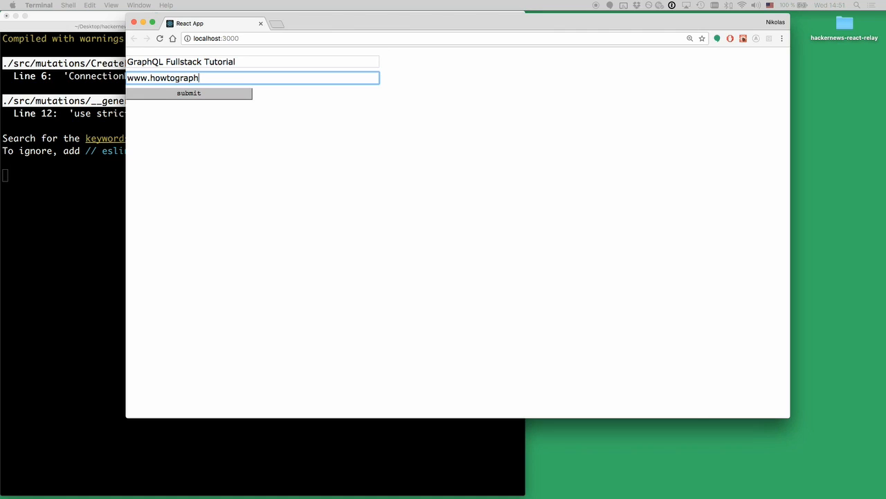
text(ql.com)
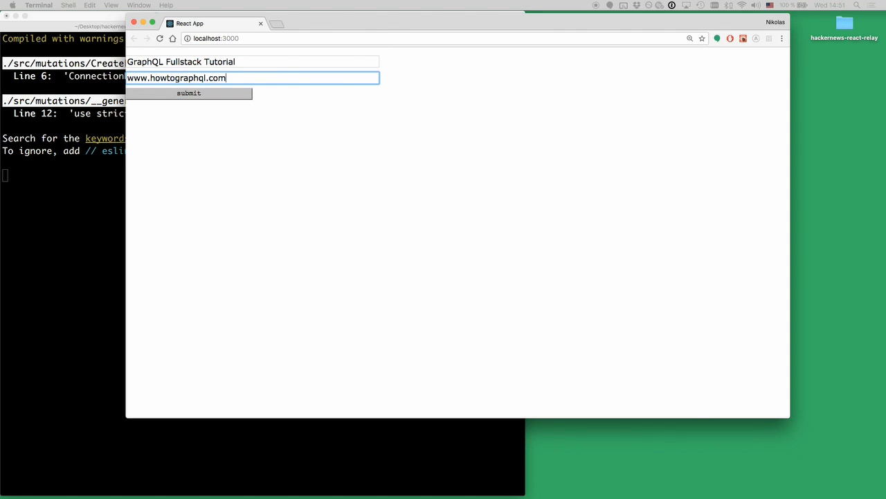
mouse_move(233, 93)
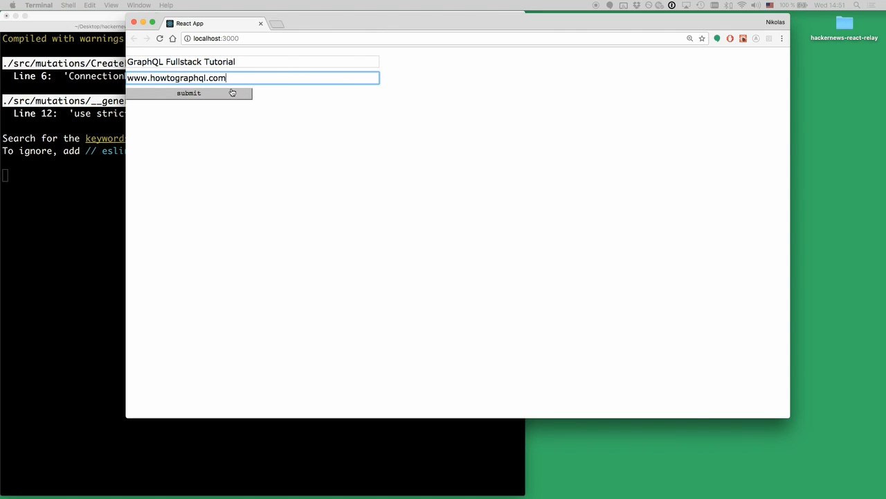
click(188, 93)
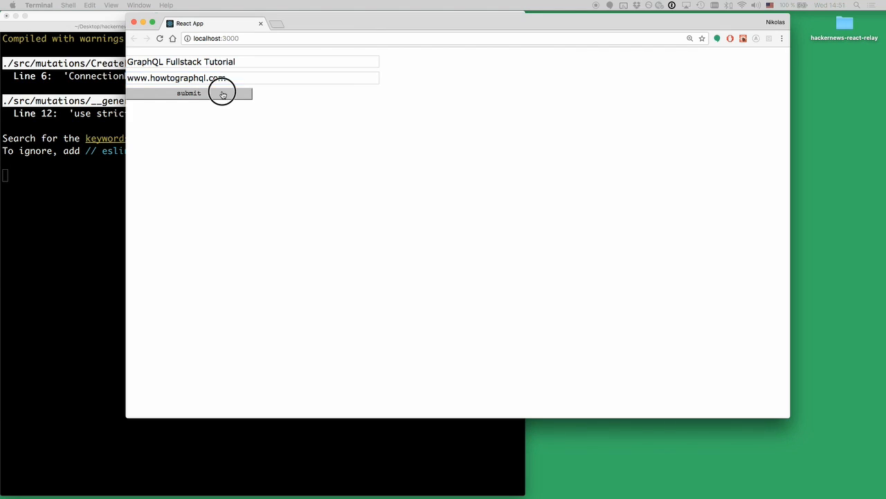
click(188, 93)
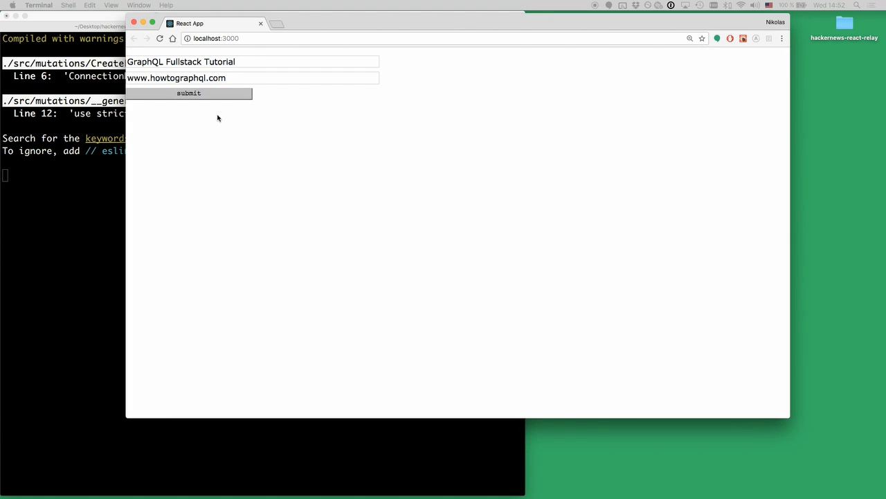
mouse_move(194, 134)
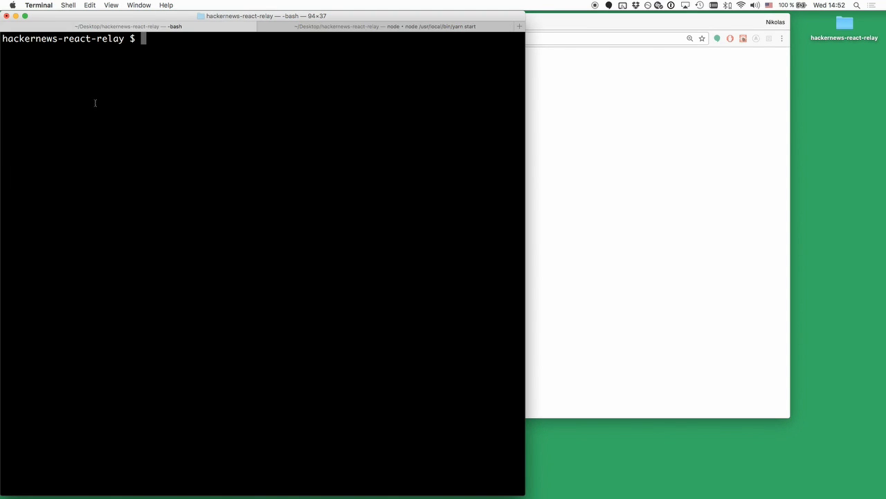
- Run graphcool playground to open the Playground in Chrome
text(gra)
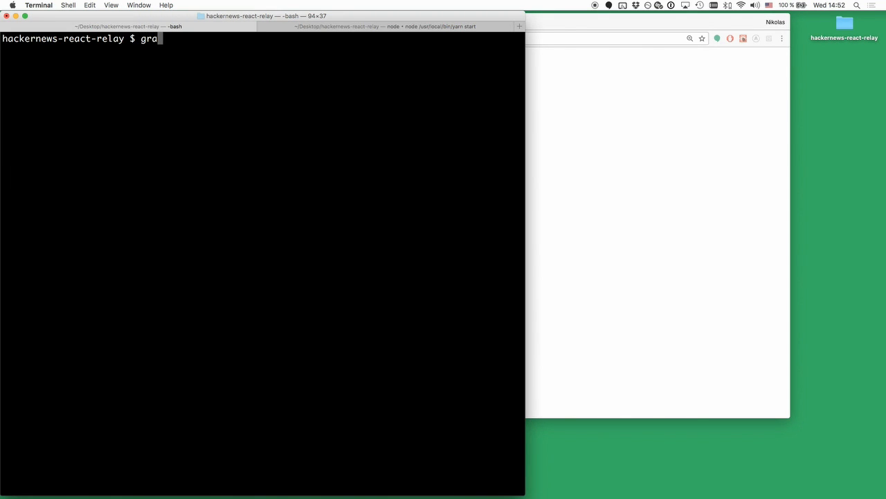
text(phcool playgro)
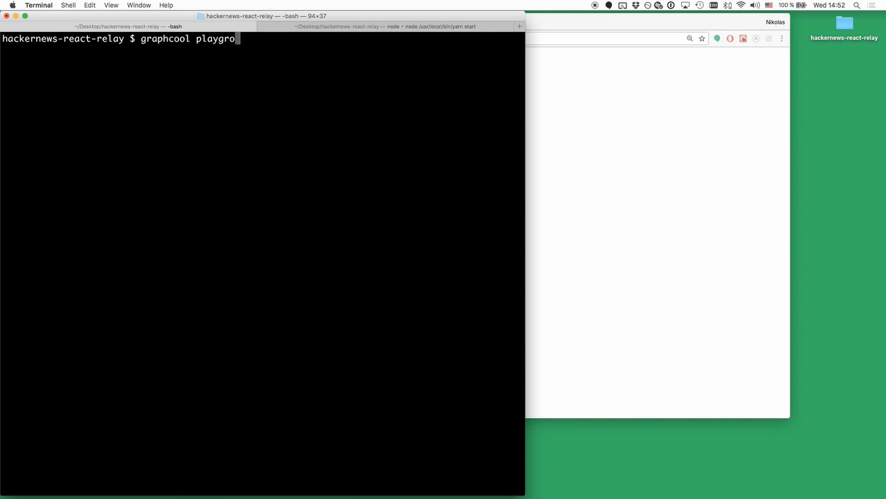
key(Return)
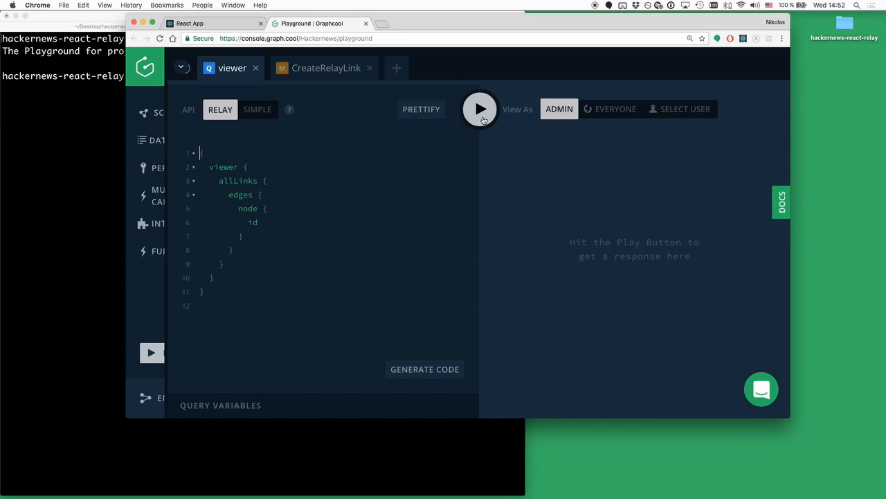
- Run the viewer allLinks query and add a description field under id
click(479, 108)
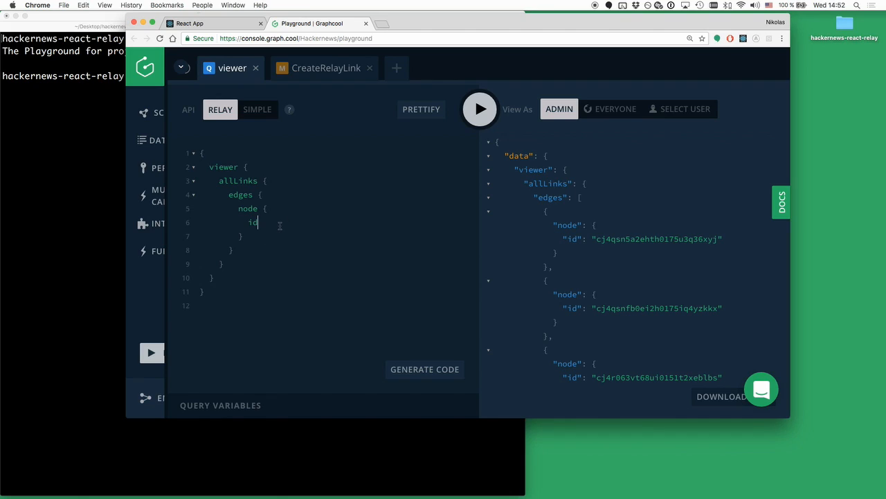
text(des)
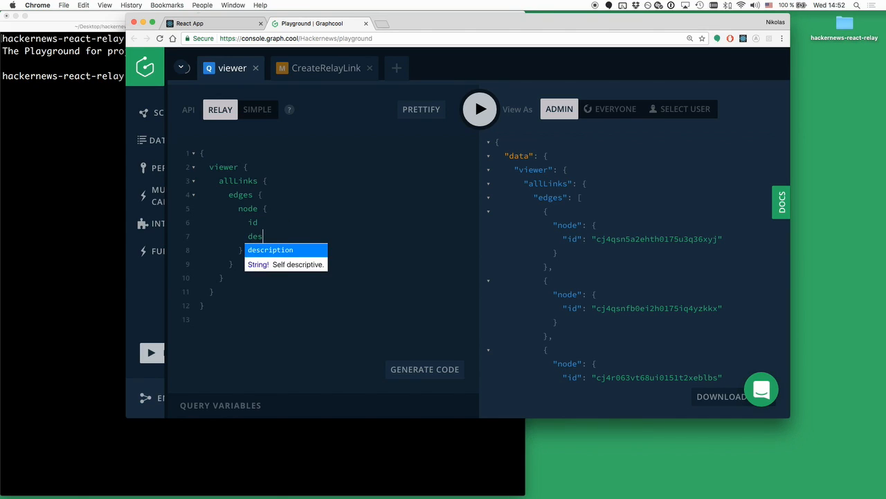